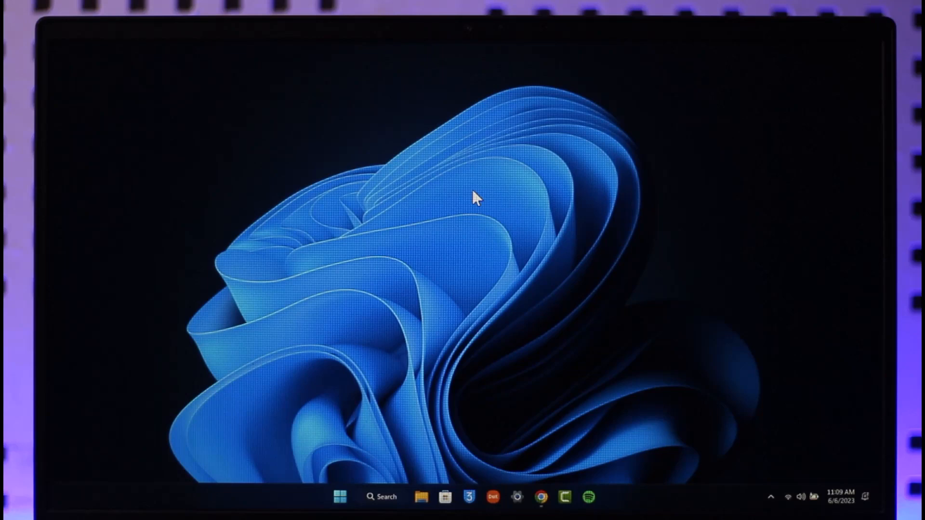
pyautogui.moveTo(678, 398)
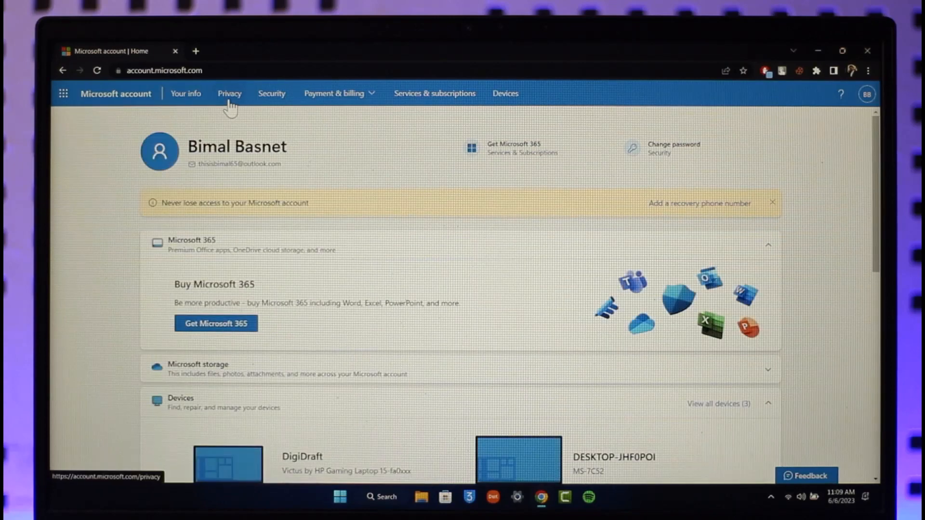
# Open the Privacy dashboard and scroll down to More privacy settings
pyautogui.click(230, 93)
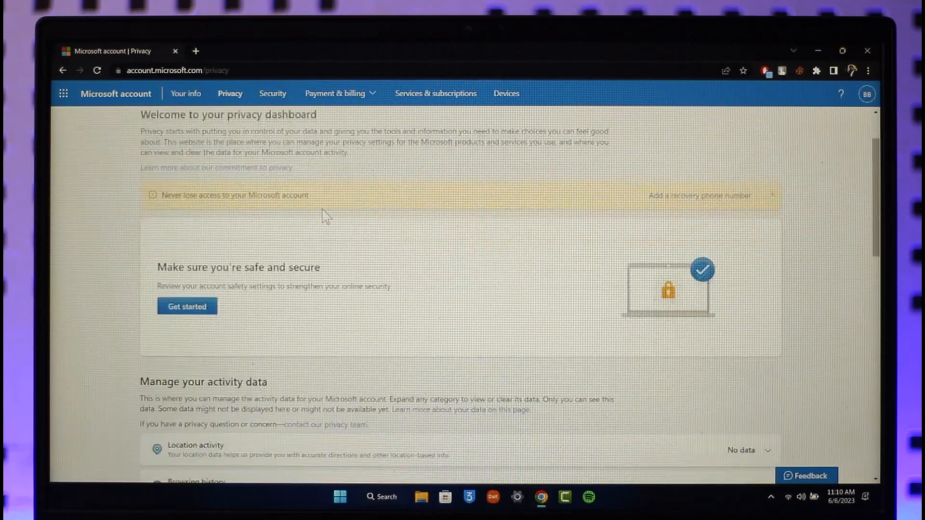
pyautogui.scroll(-3)
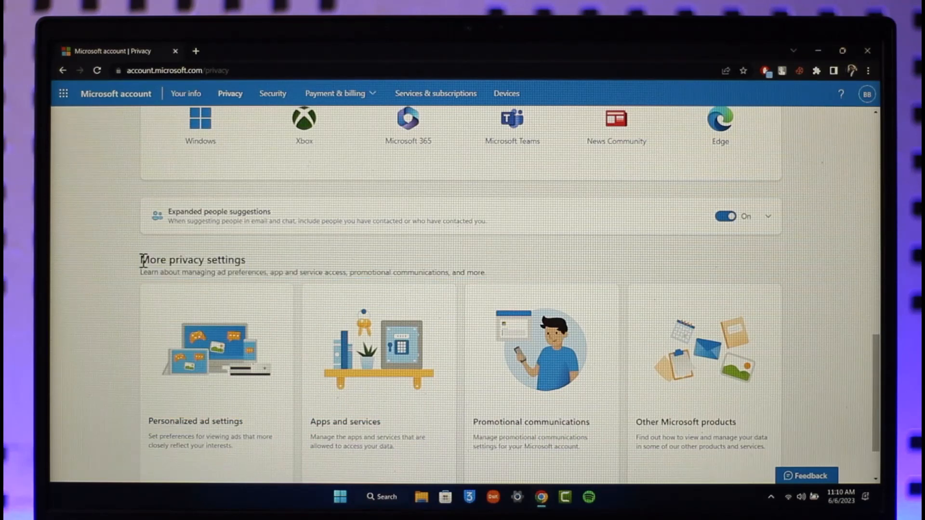
pyautogui.moveTo(270, 260)
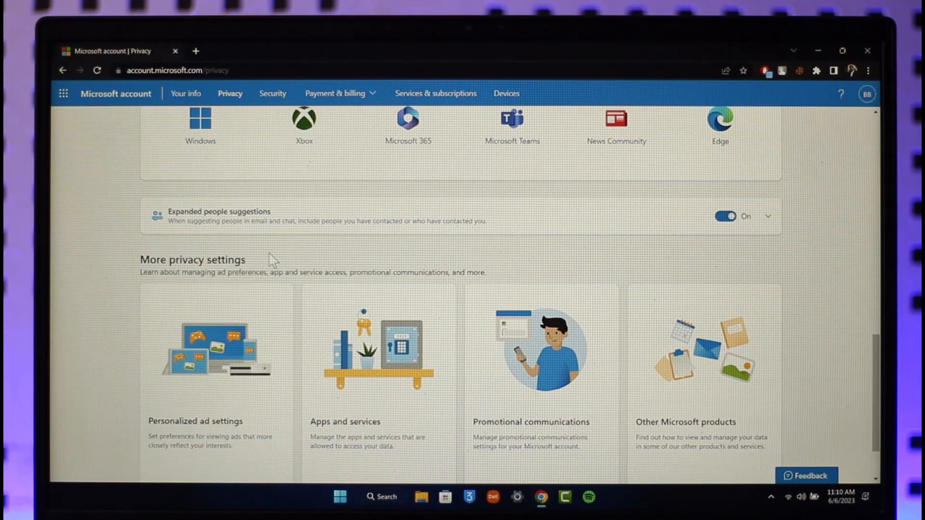
pyautogui.scroll(-3)
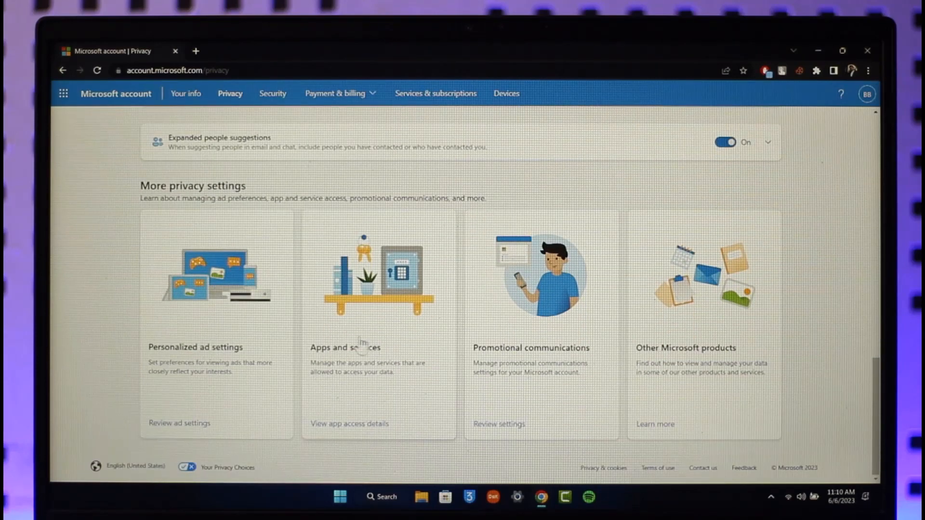
pyautogui.moveTo(407, 384)
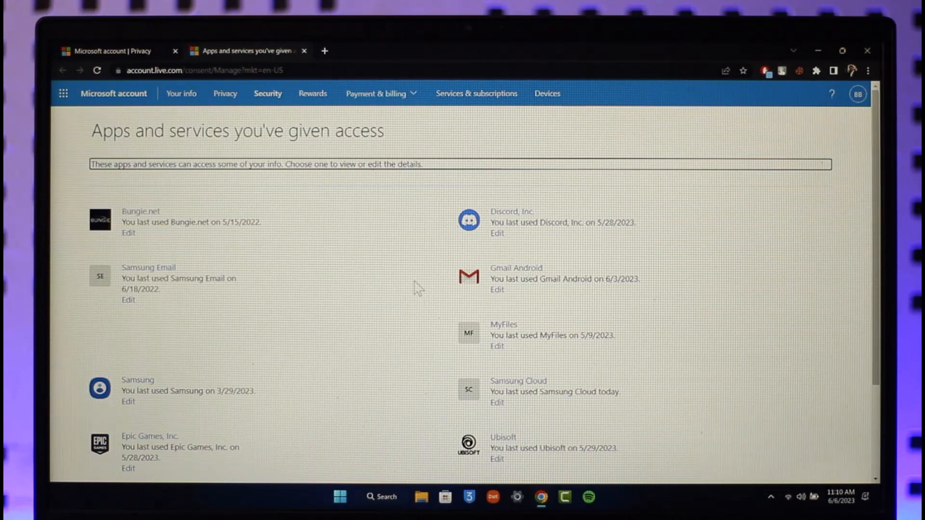
pyautogui.moveTo(539, 317)
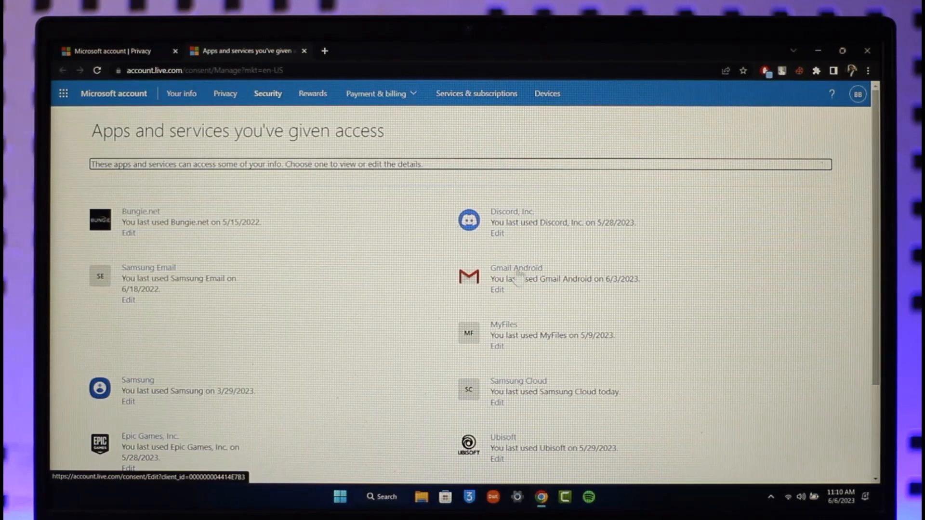
# Open the app access details list and scroll through the apps with account access
pyautogui.click(497, 233)
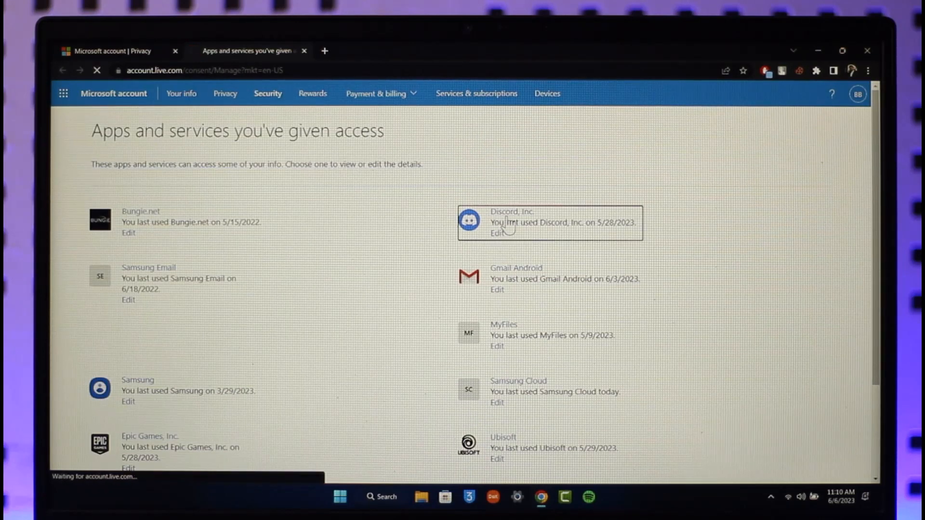
pyautogui.click(496, 233)
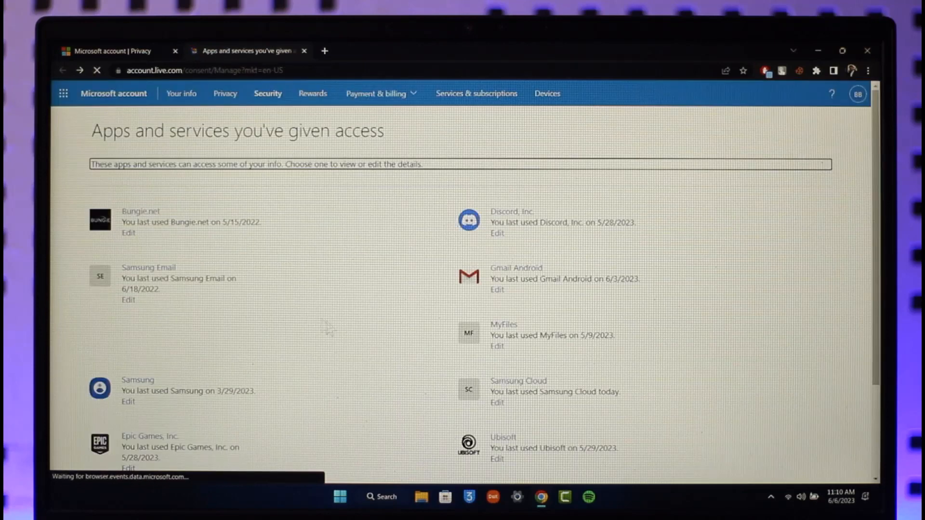
pyautogui.scroll(-3)
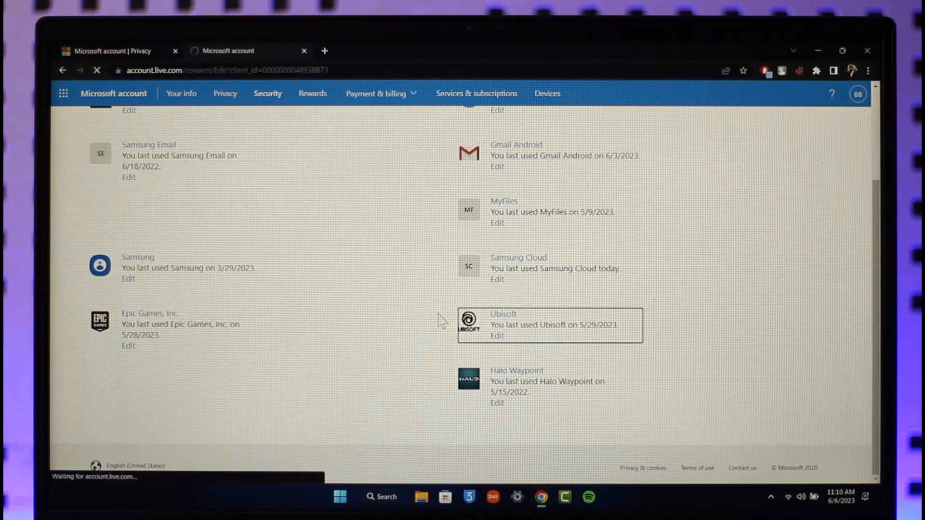
# Remove Ubisoft's permissions to the account's Xbox Live information
pyautogui.click(497, 336)
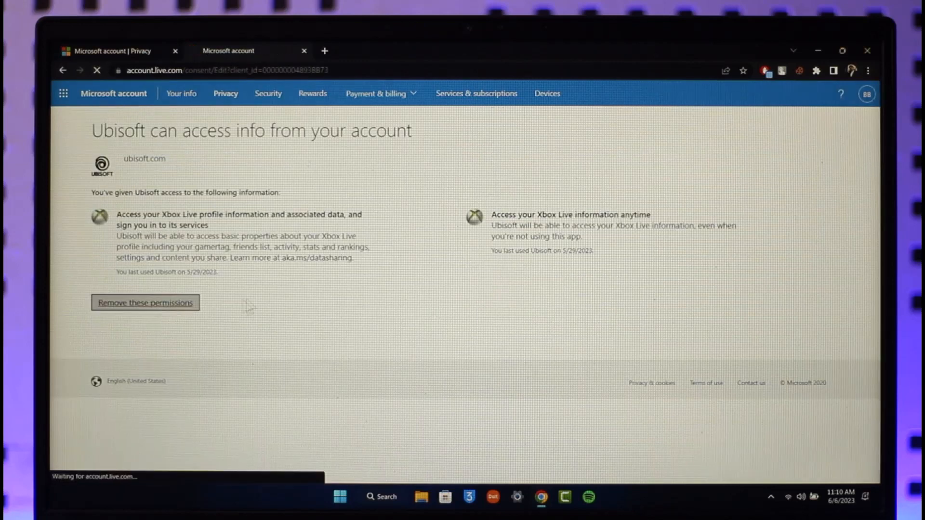
pyautogui.moveTo(169, 322)
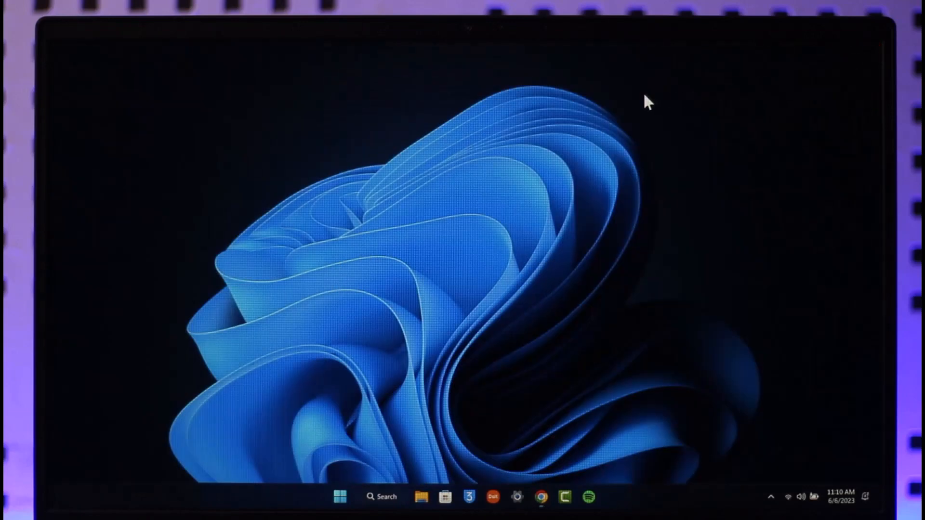
pyautogui.moveTo(758, 163)
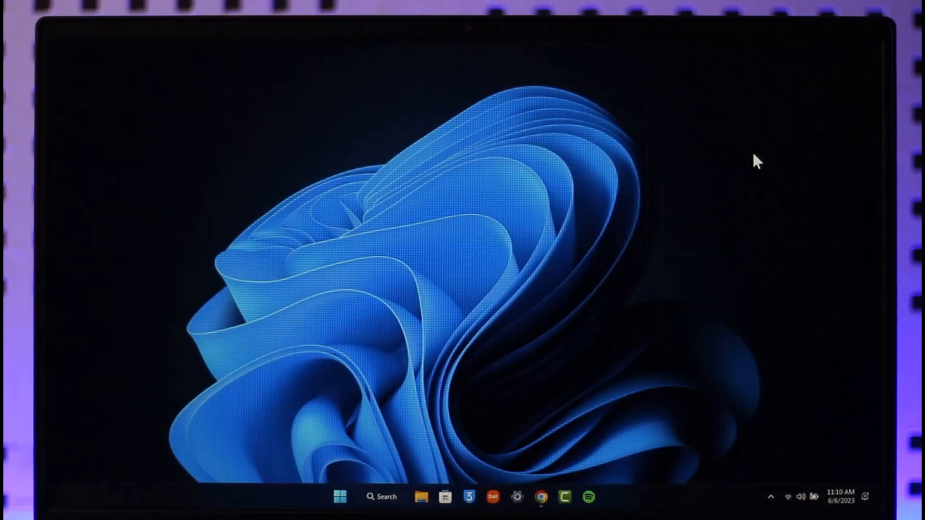